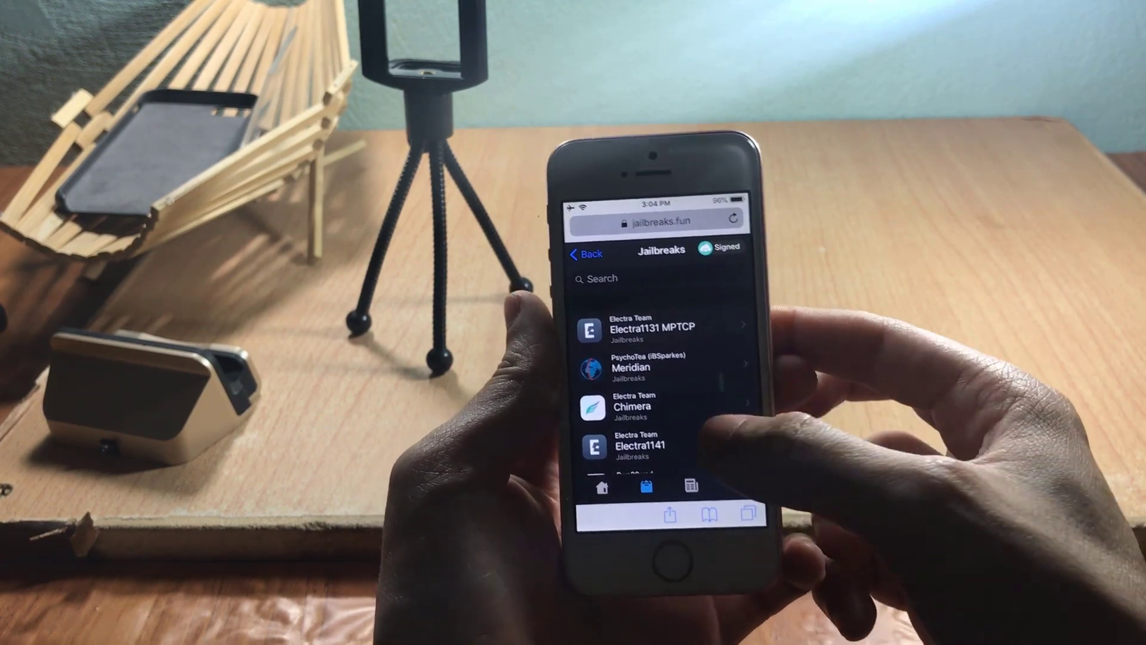
# Scroll the jailbreaks.fun Jailbreaks list down to reach the signed Chimera jailbreak.
pyautogui.scroll(-3)
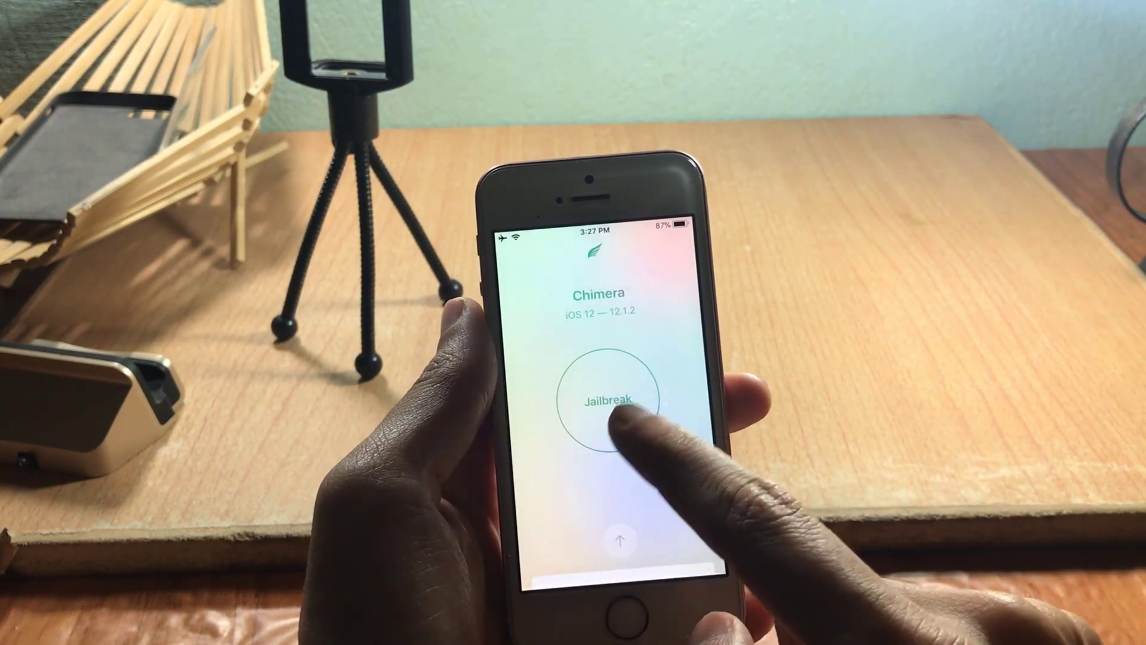
# Start the Chimera jailbreak on the iOS 12 iPhone and wait for the respring.
pyautogui.click(606, 399)
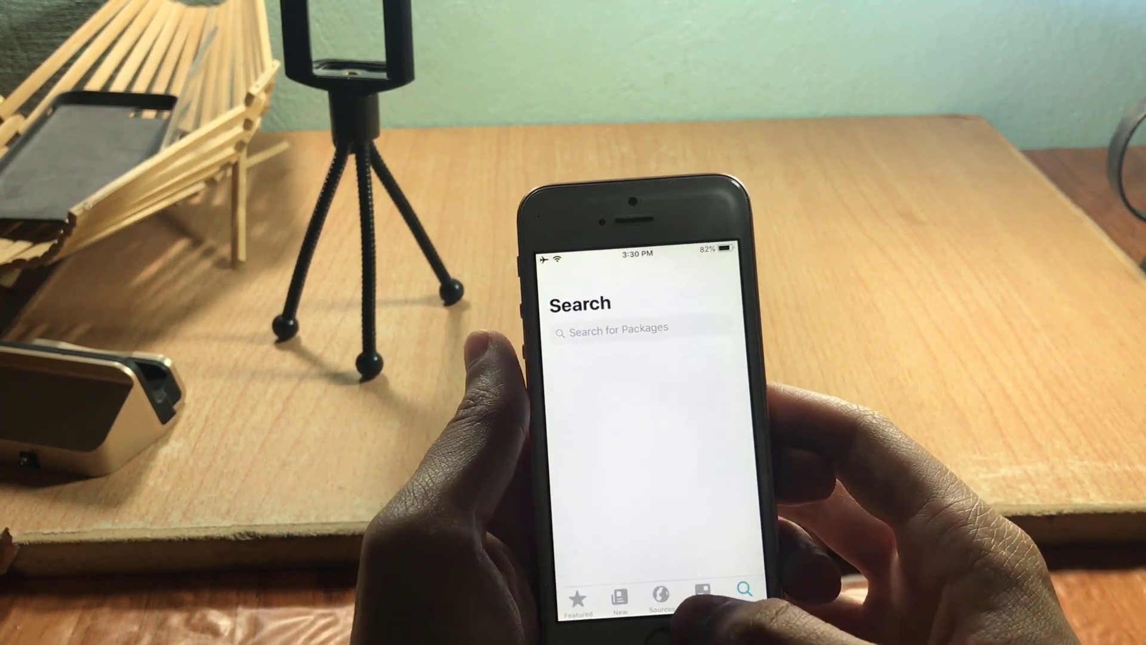
# Switch Sileo to the Sources tab listing BigBoss+, Chariz, Chimera Repo and Dynastic Repo.
pyautogui.click(663, 595)
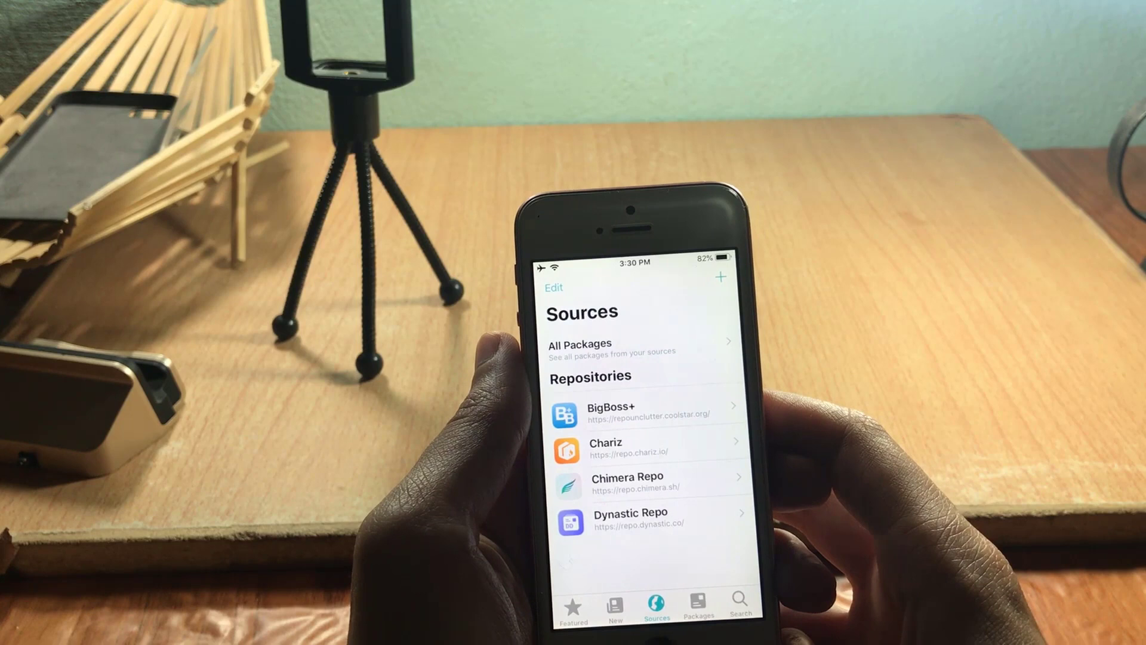